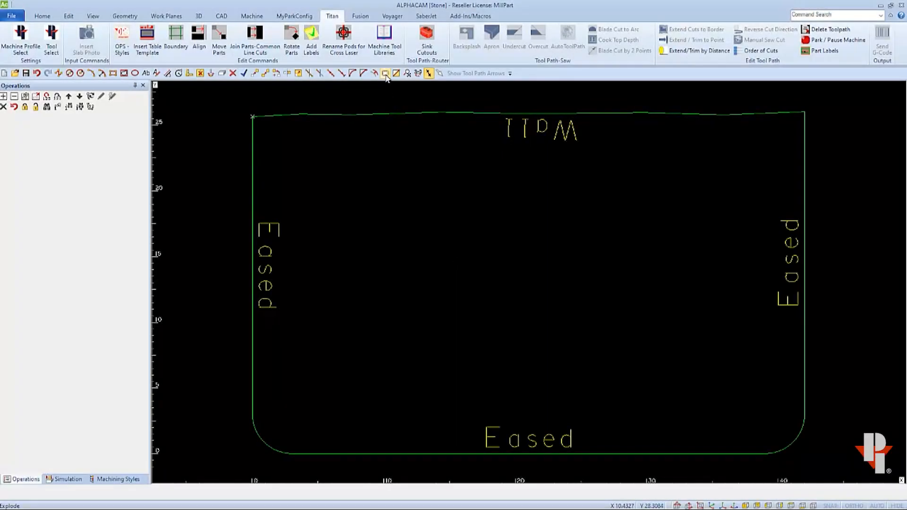
pyautogui.moveTo(385, 73)
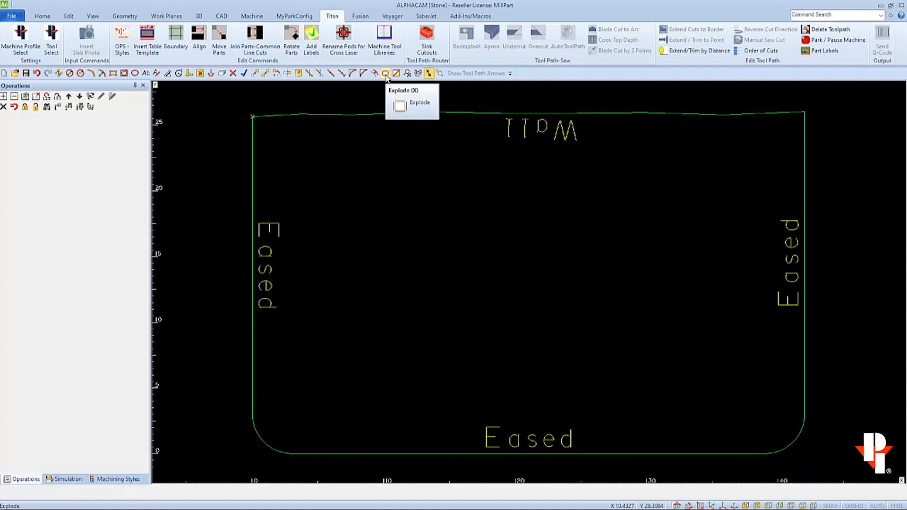
# Explode the countertop outline into its separate lines and arcs
pyautogui.click(385, 73)
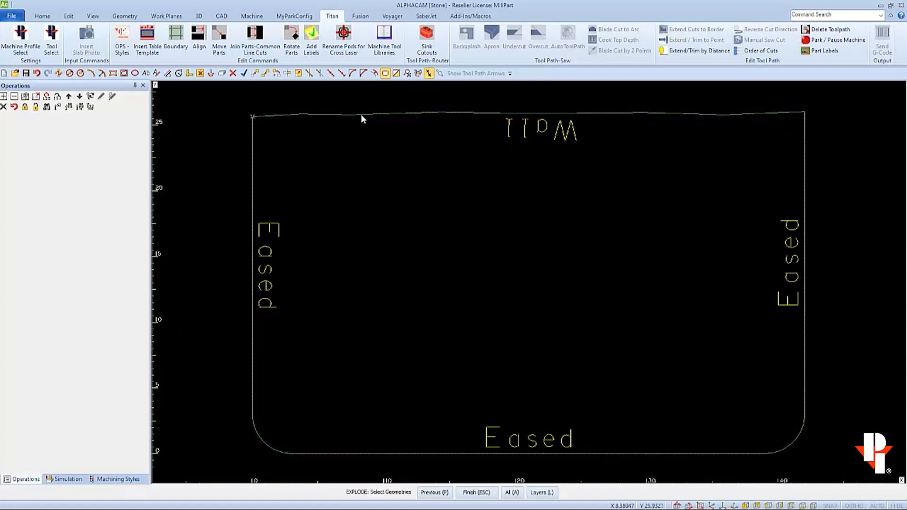
pyautogui.click(362, 113)
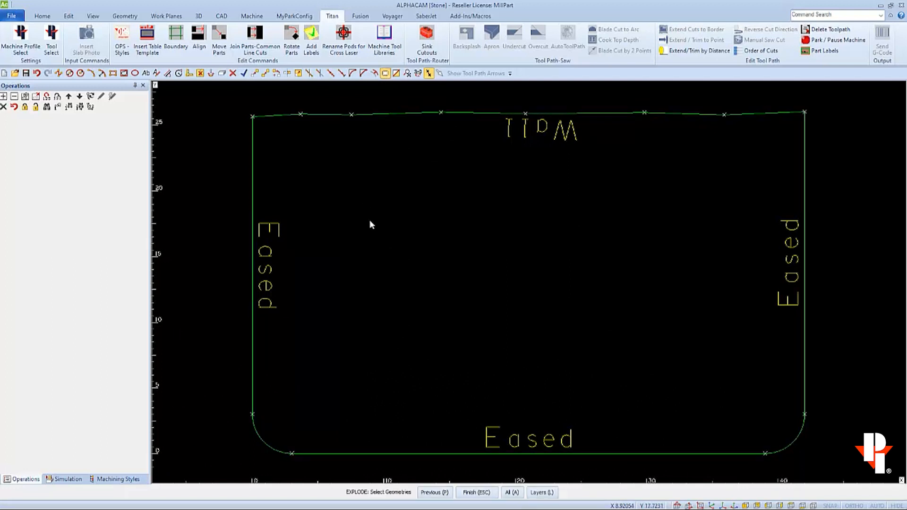
pyautogui.moveTo(344, 204)
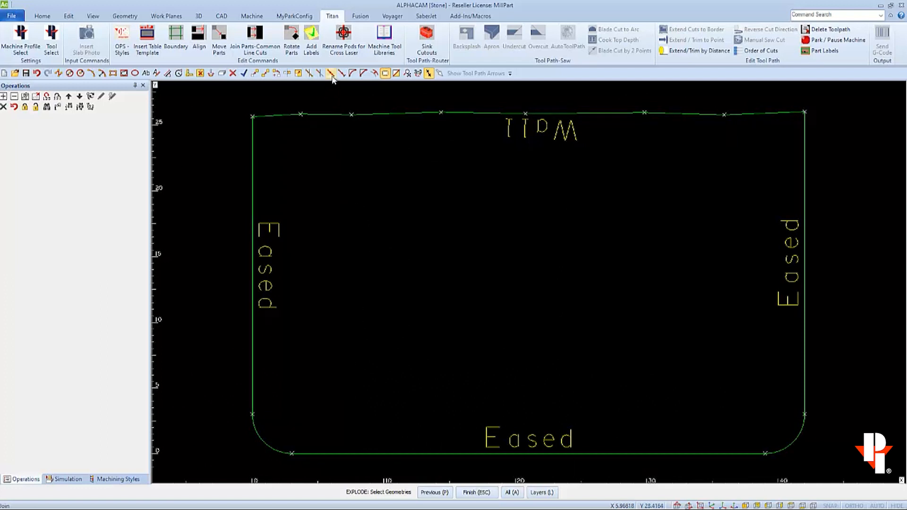
pyautogui.moveTo(332, 72)
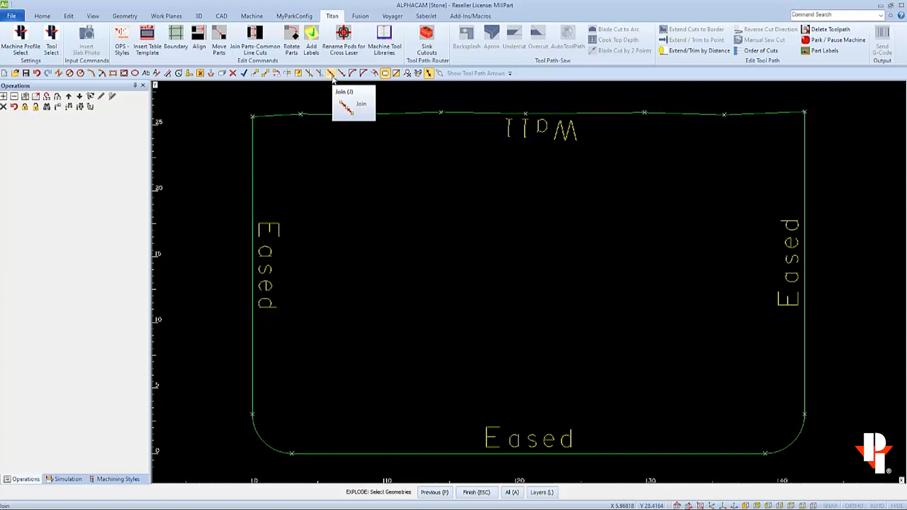
# Join all outline pieces back into one connected countertop shape by window selection
pyautogui.click(331, 73)
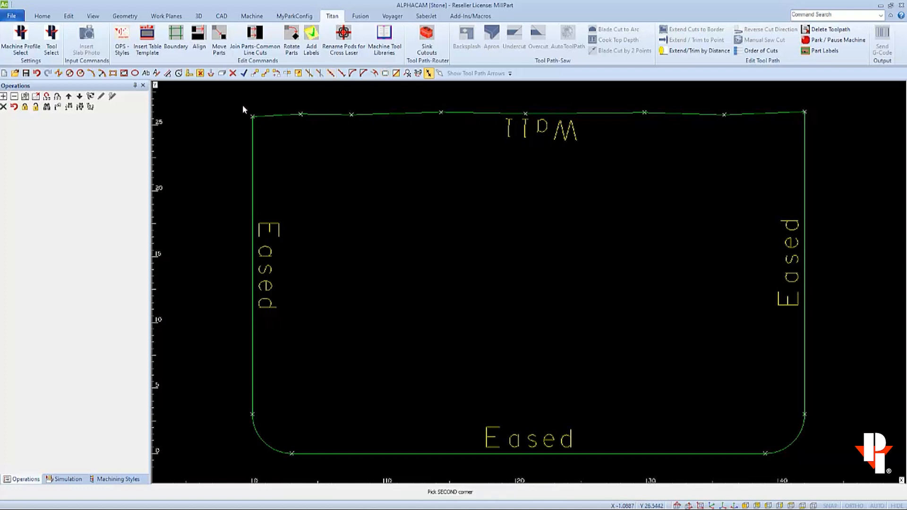
pyautogui.moveTo(243, 109); pyautogui.dragTo(820, 126)
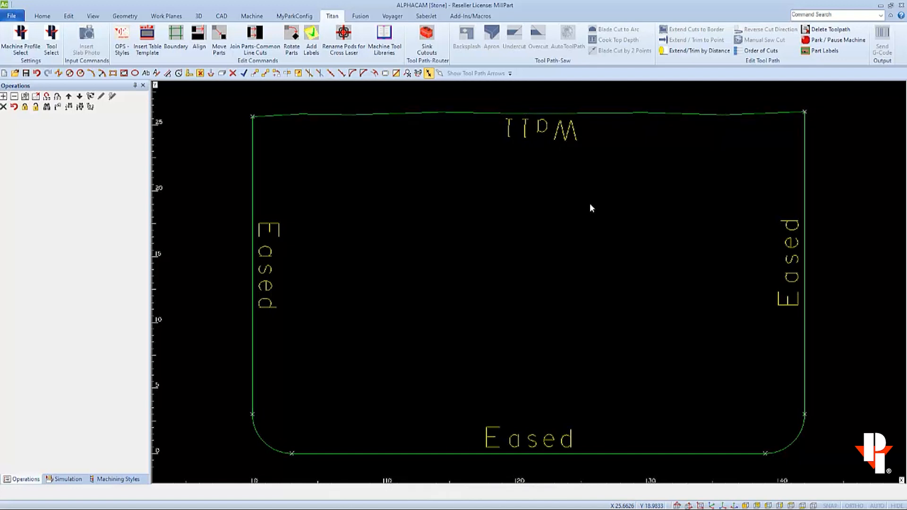
pyautogui.moveTo(583, 213)
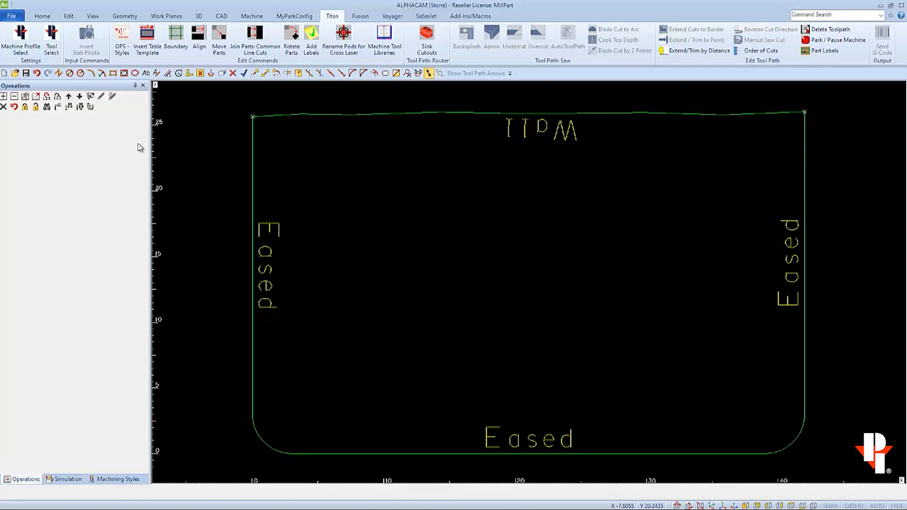
pyautogui.moveTo(125, 73)
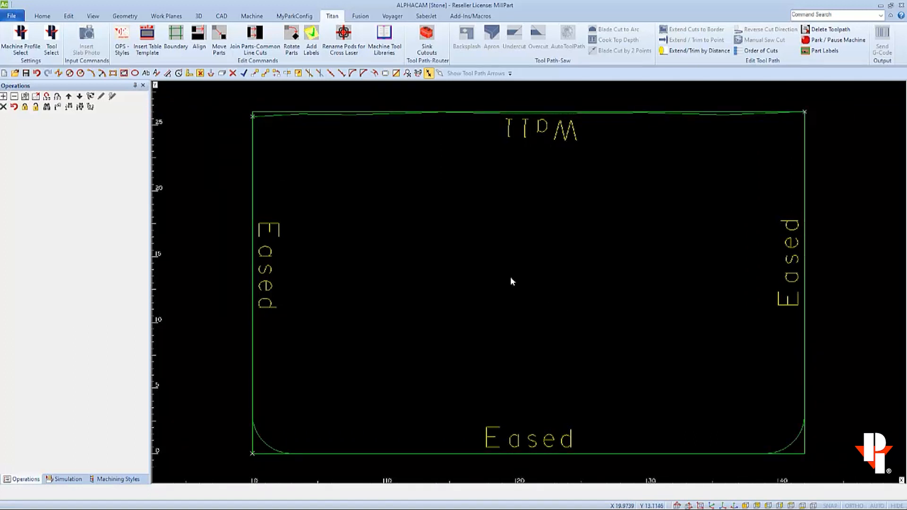
# Start the Offset command for the enclosing rectangle
pyautogui.click(375, 73)
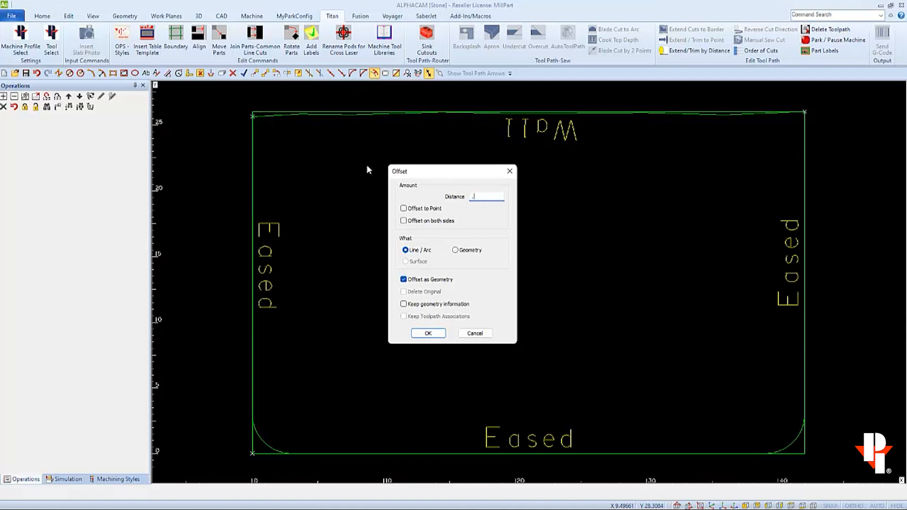
# Offset the rectangle outward 0.188 as Geometry, deleting the original rectangle
pyautogui.write('188')
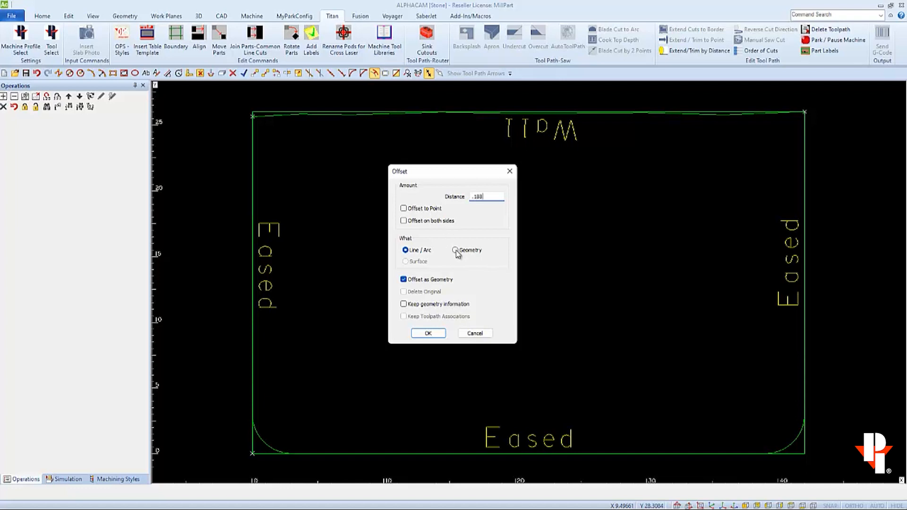
pyautogui.click(455, 250)
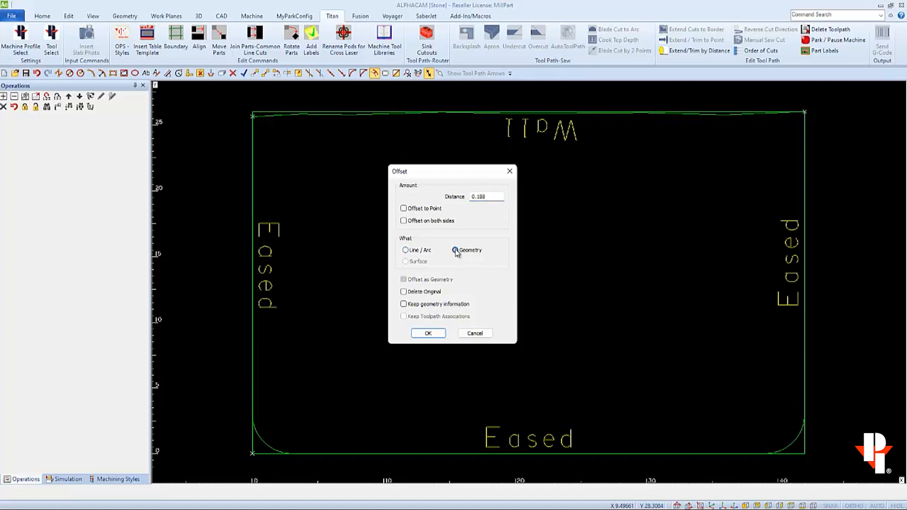
pyautogui.click(455, 249)
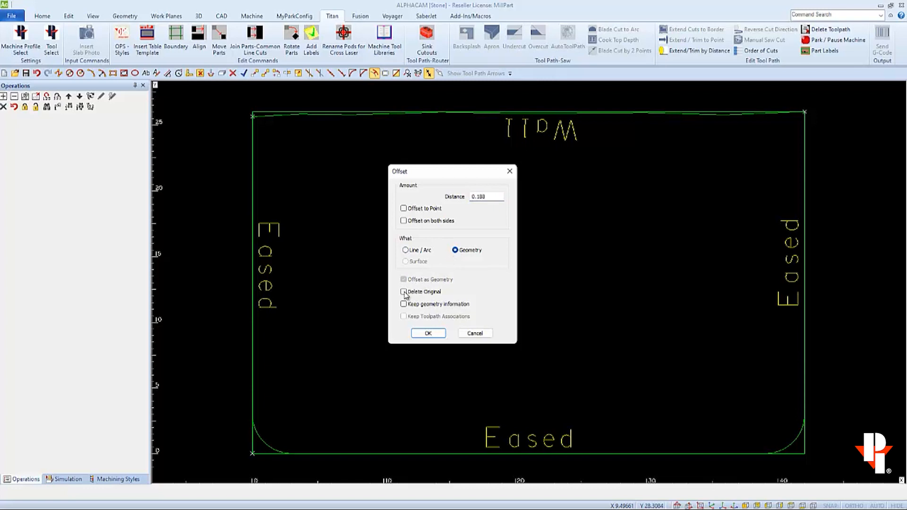
pyautogui.click(403, 292)
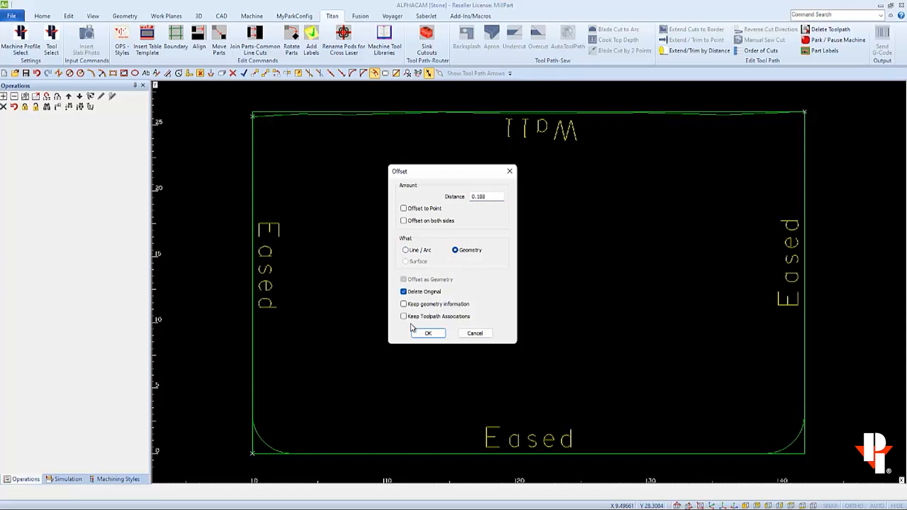
pyautogui.click(428, 332)
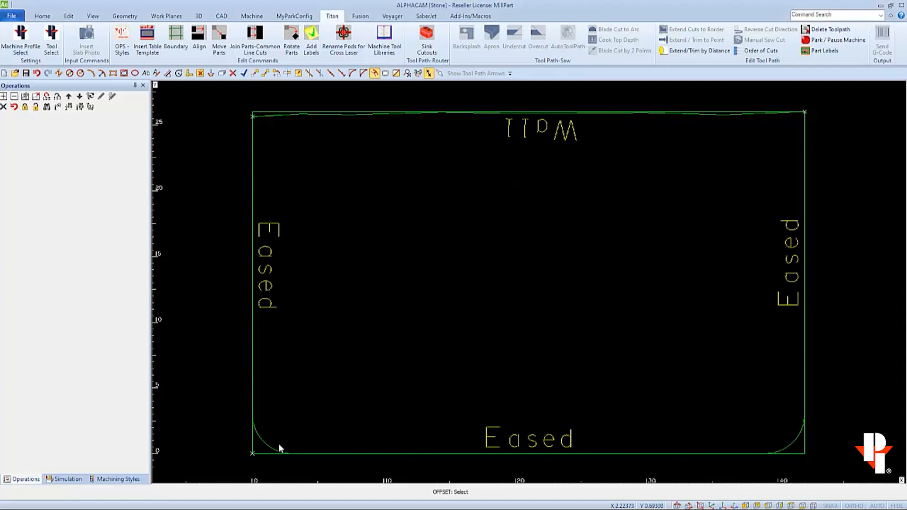
pyautogui.click(280, 448)
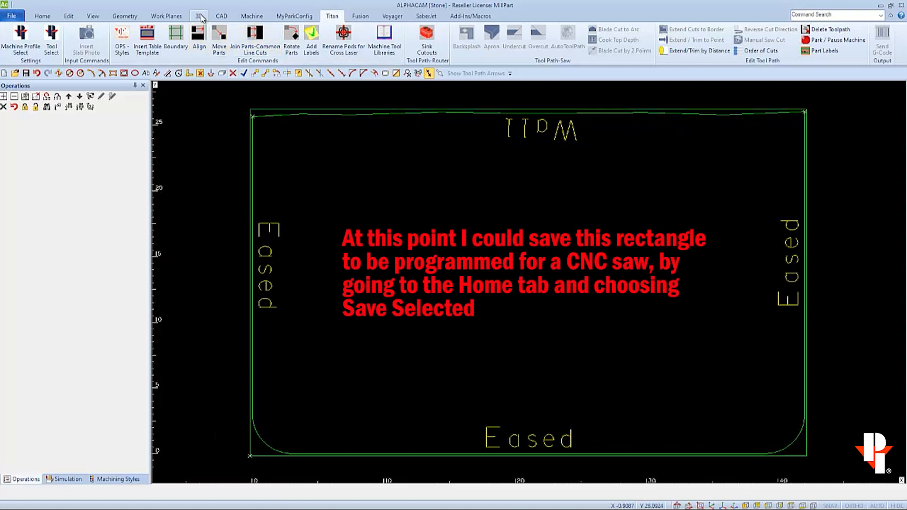
# Set Materials from the rectangle with Top Z 1.2, Bottom Z 0, deleting original geometry
pyautogui.click(198, 16)
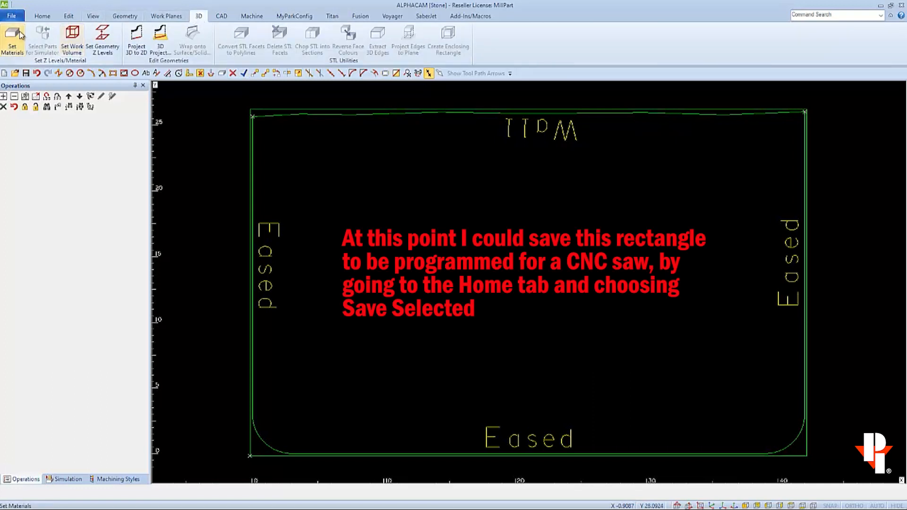
pyautogui.click(72, 41)
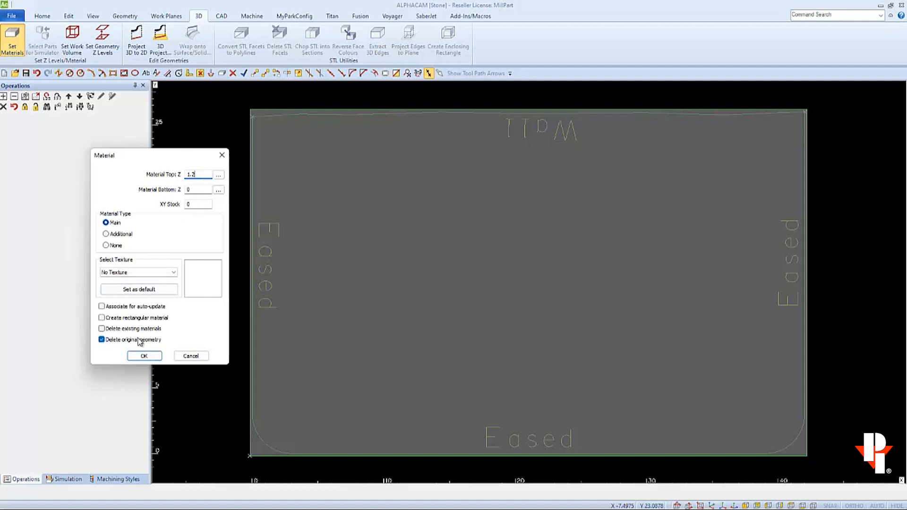
pyautogui.click(144, 355)
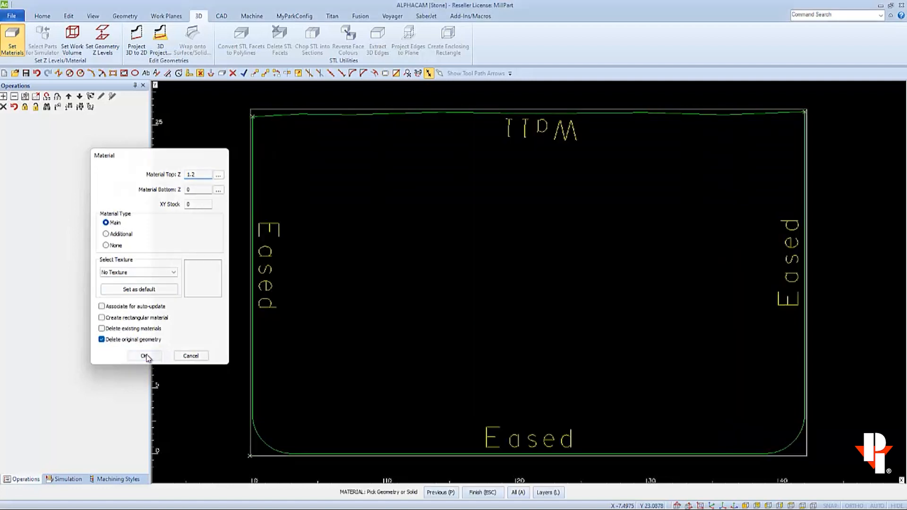
pyautogui.click(143, 355)
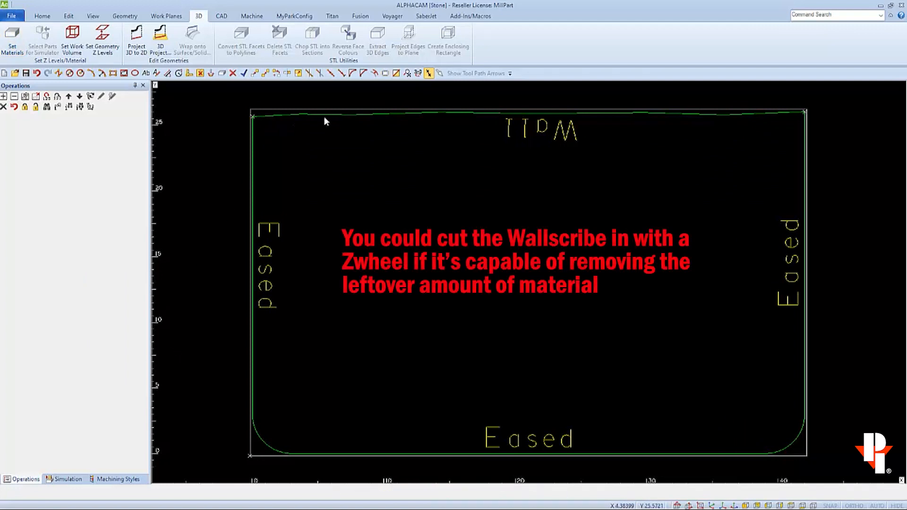
pyautogui.moveTo(801, 115)
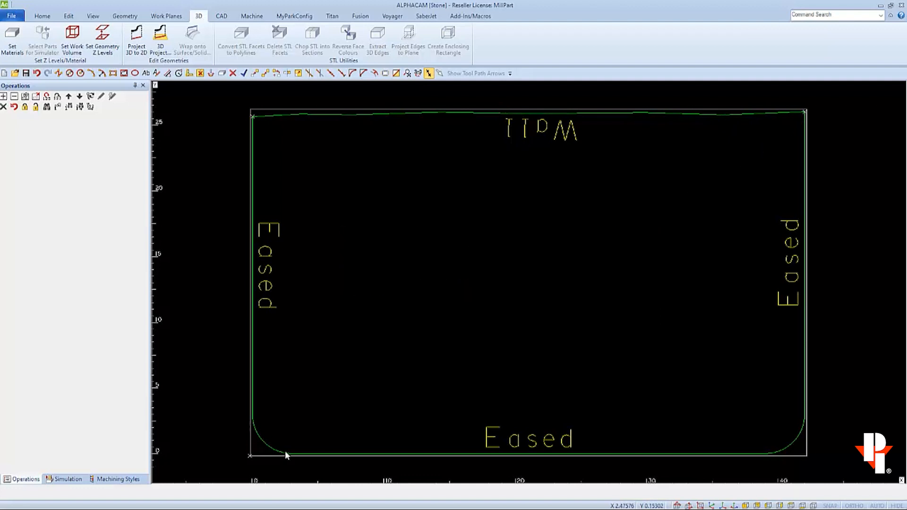
pyautogui.moveTo(763, 408)
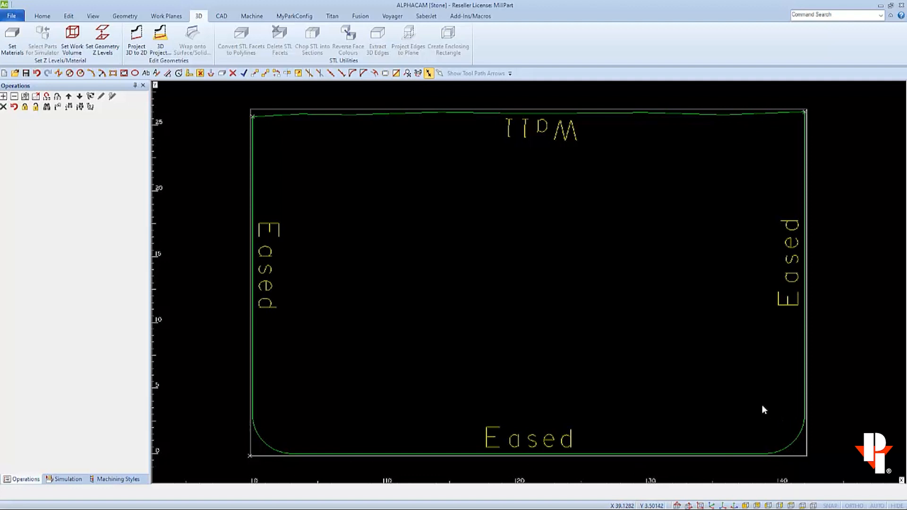
pyautogui.moveTo(461, 266)
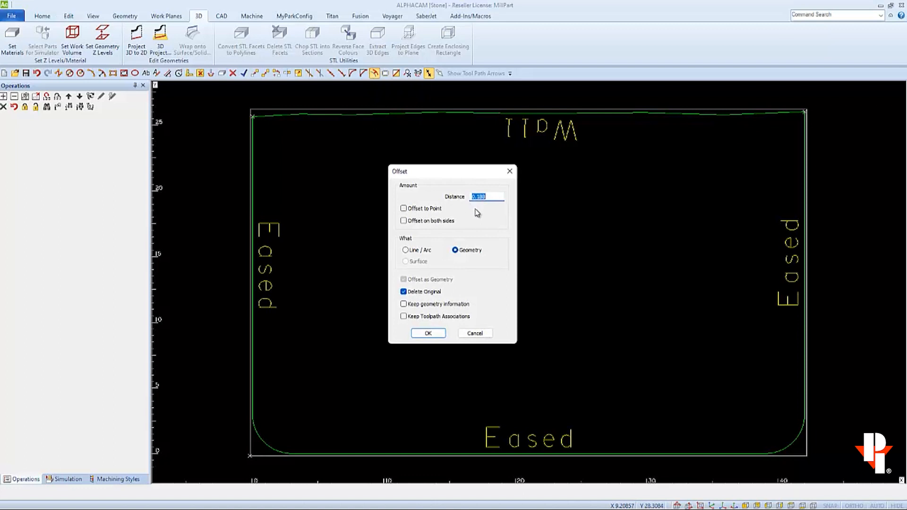
# Offset individual lines/arcs by 0.06, keeping the result as geometry
pyautogui.write('1')
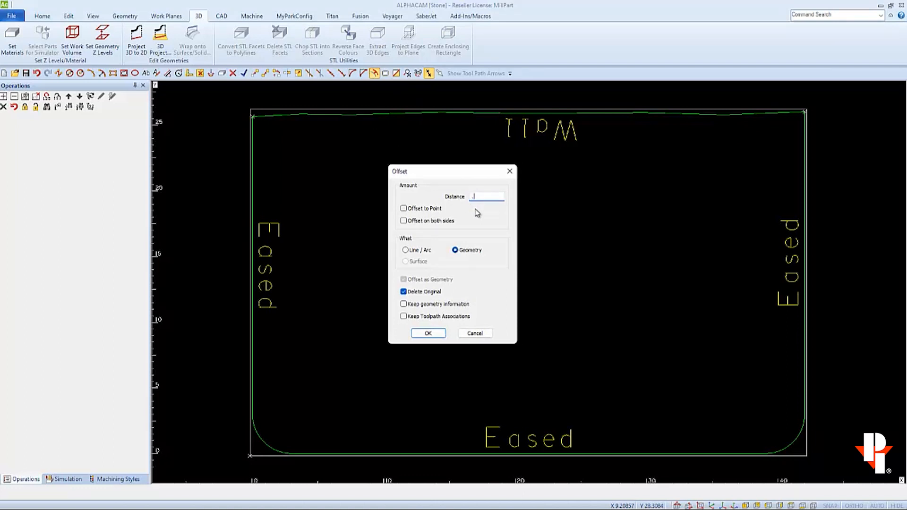
pyautogui.write('.06')
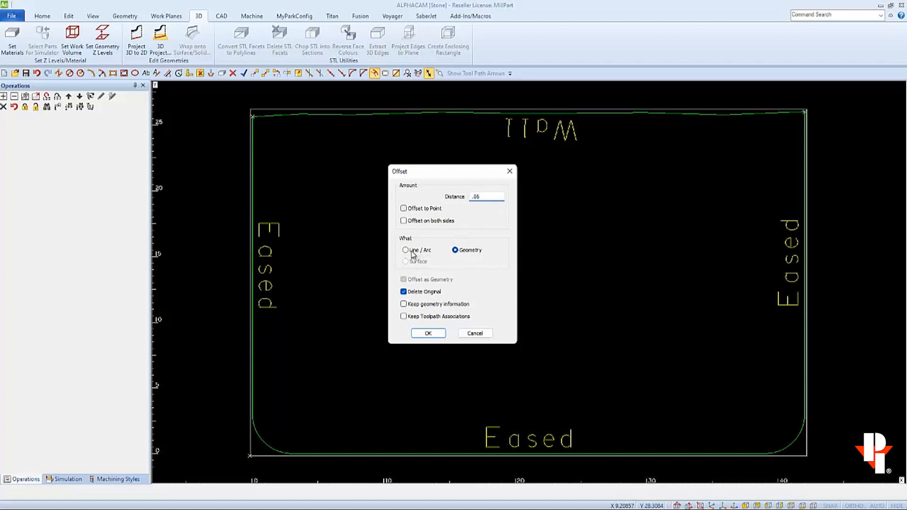
pyautogui.click(404, 249)
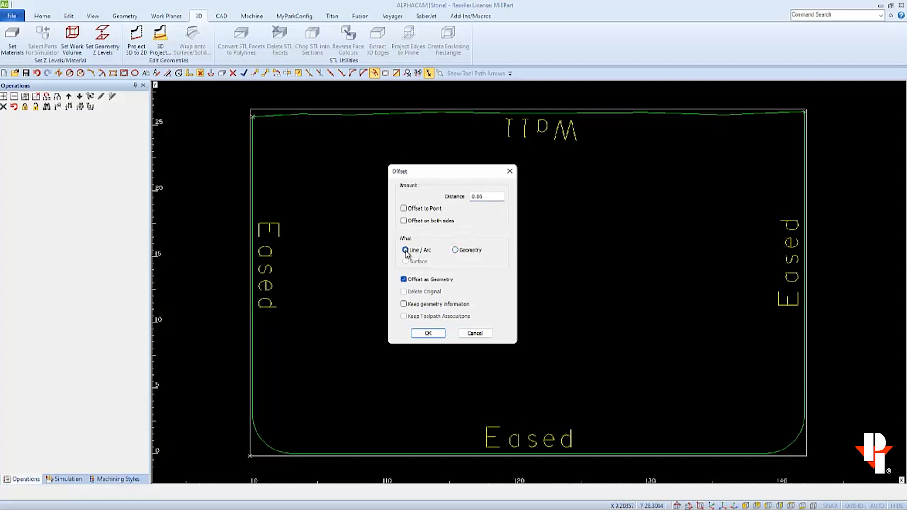
pyautogui.click(405, 249)
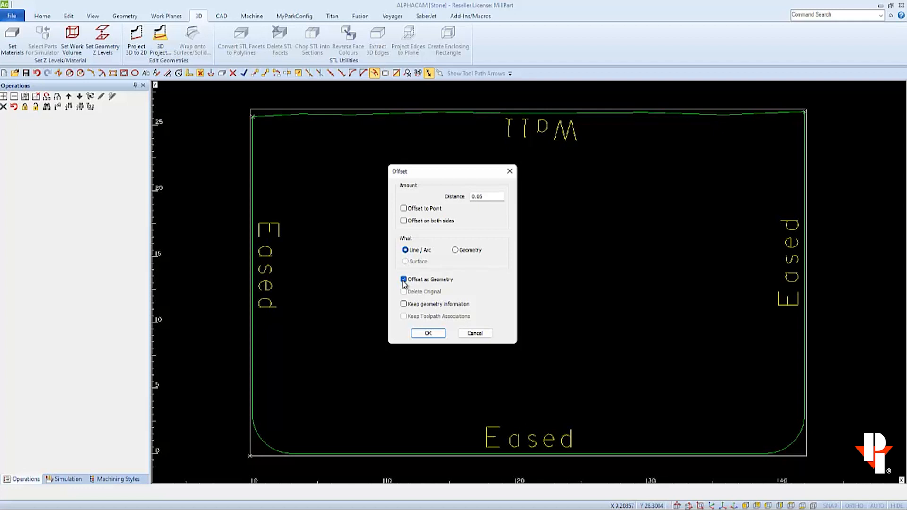
pyautogui.click(426, 332)
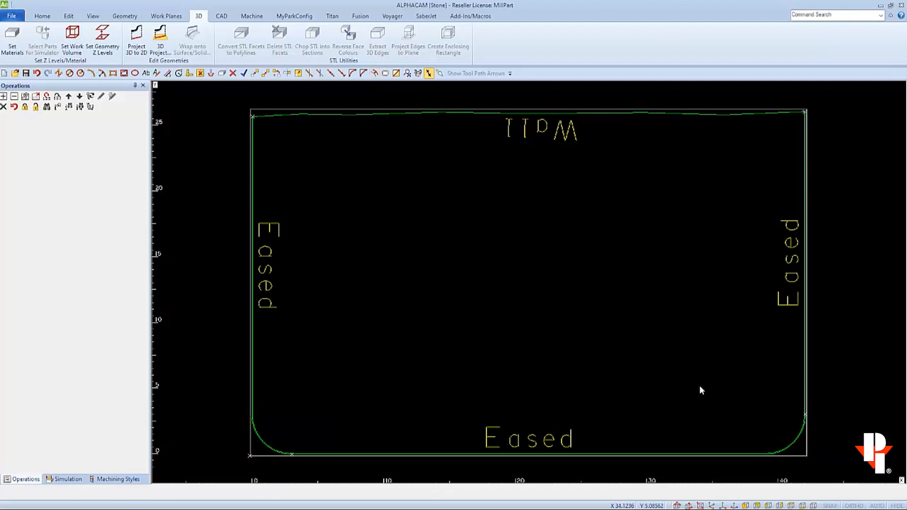
# Apply Tool Directions from the Machine tab to the countertop geometries and close the tool
pyautogui.click(251, 16)
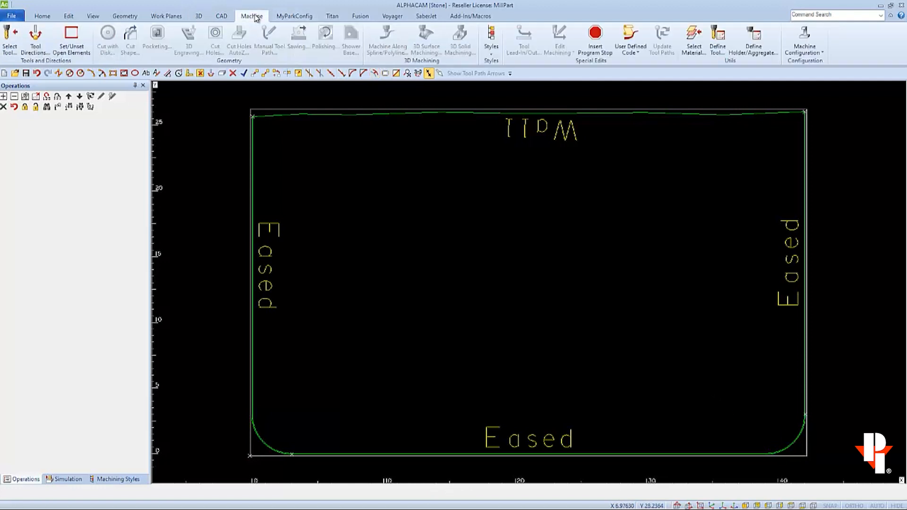
pyautogui.click(35, 40)
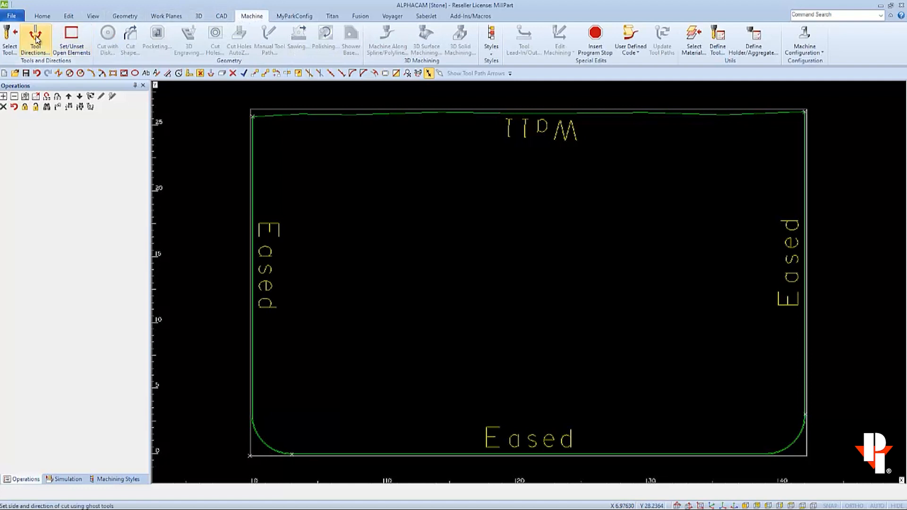
pyautogui.click(35, 41)
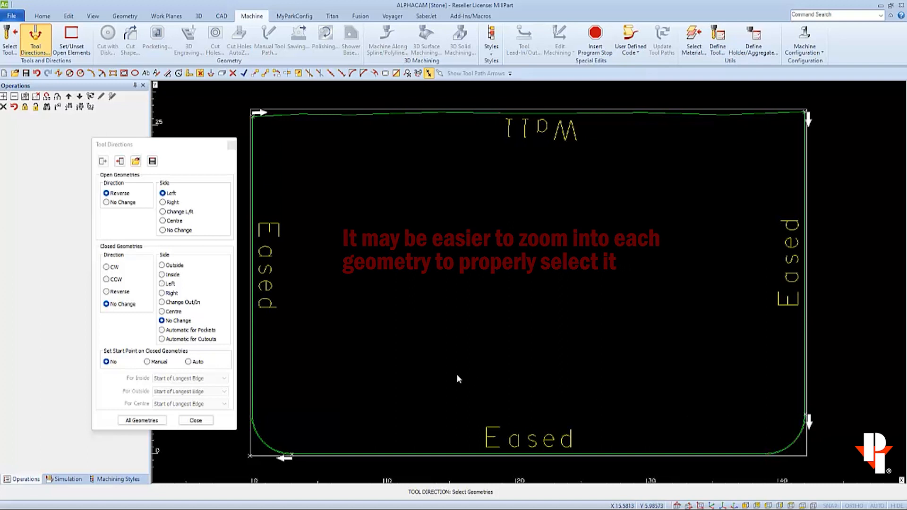
pyautogui.click(194, 419)
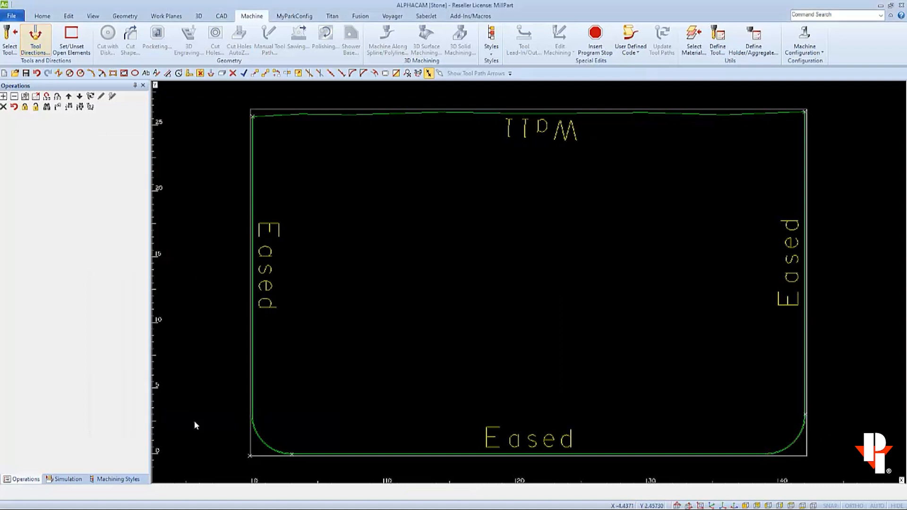
pyautogui.moveTo(186, 288)
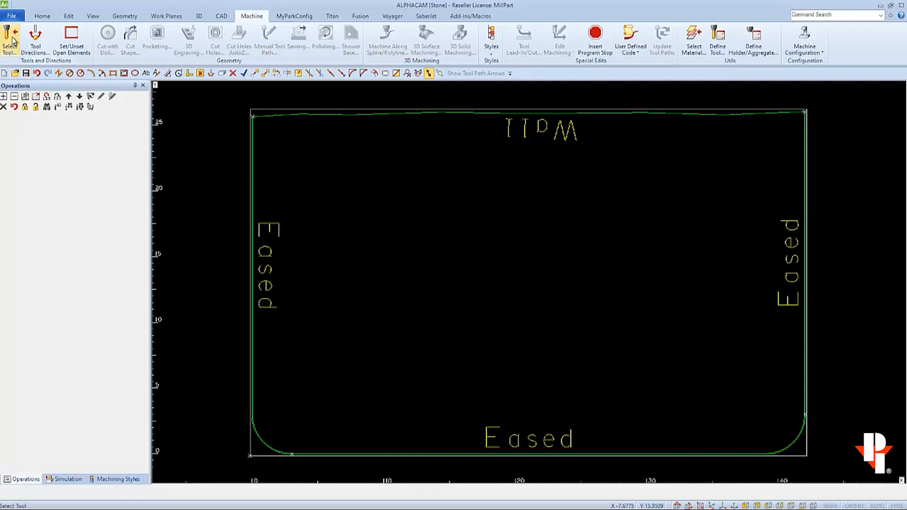
# Select the MillOne tool from the tool library
pyautogui.click(9, 40)
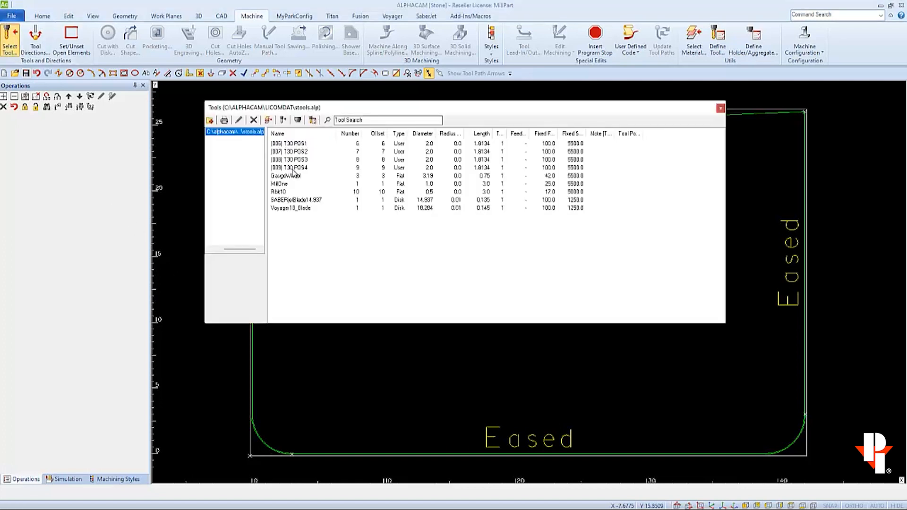
pyautogui.click(280, 184)
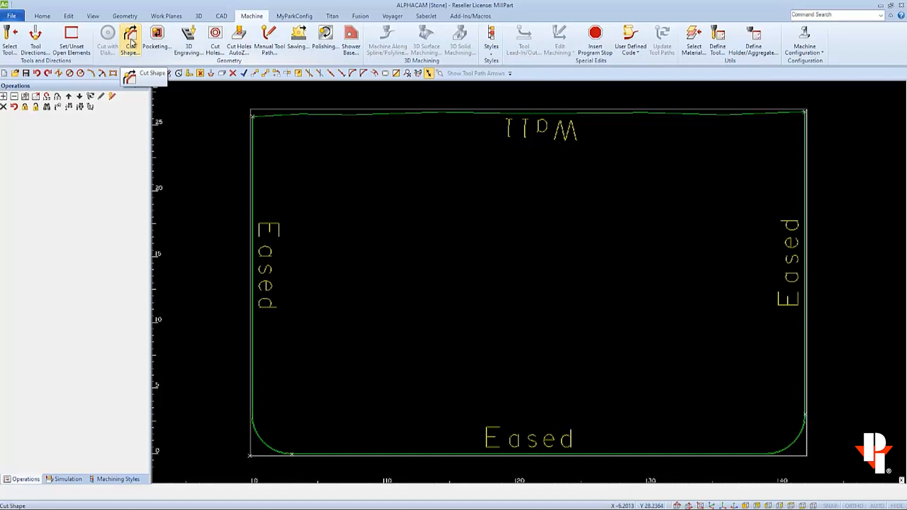
# Begin Cut Shape with Auto Break-out cut enabled and break-out length 2
pyautogui.click(130, 38)
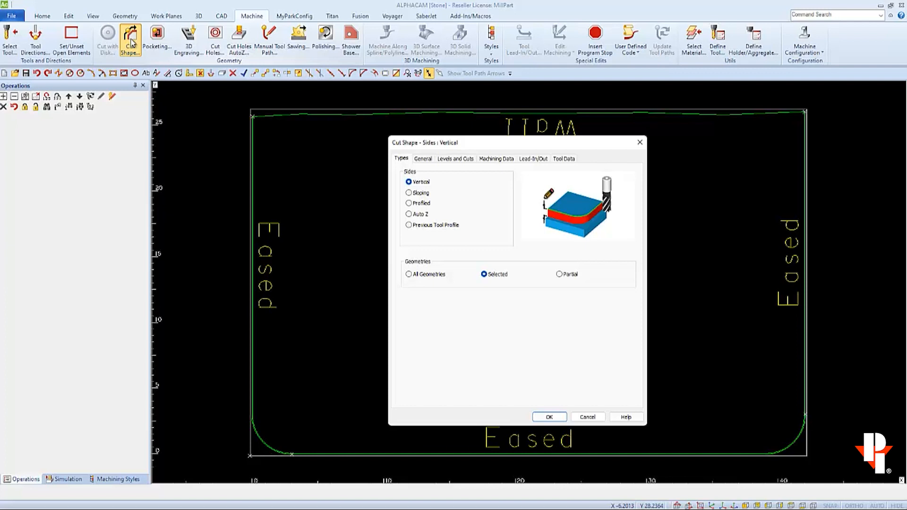
pyautogui.moveTo(415, 209)
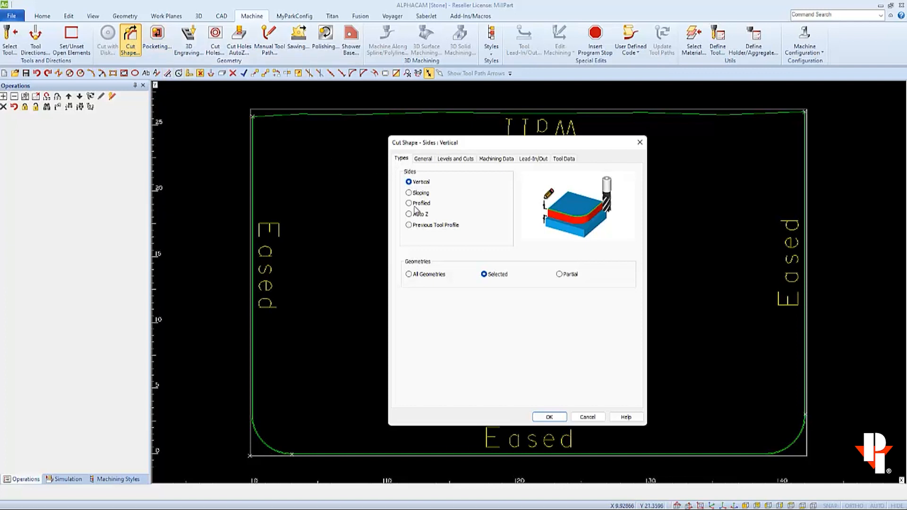
pyautogui.moveTo(424, 168)
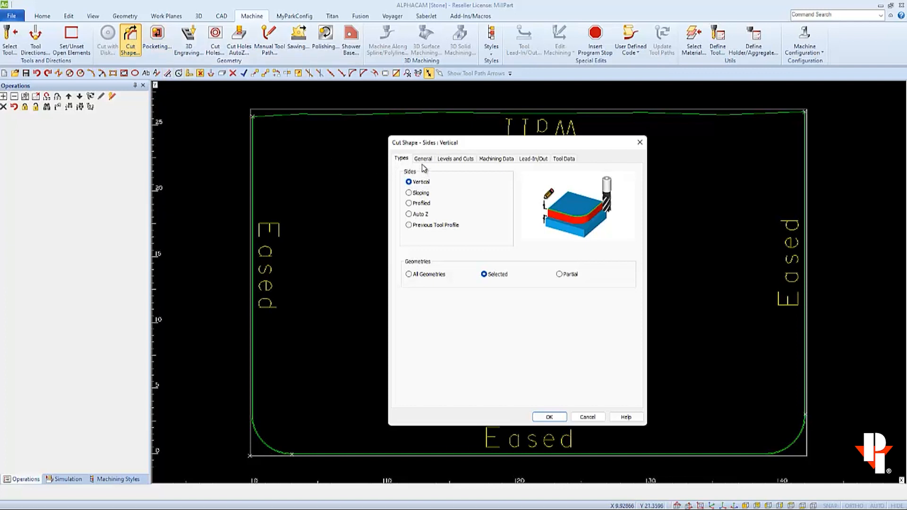
pyautogui.click(424, 158)
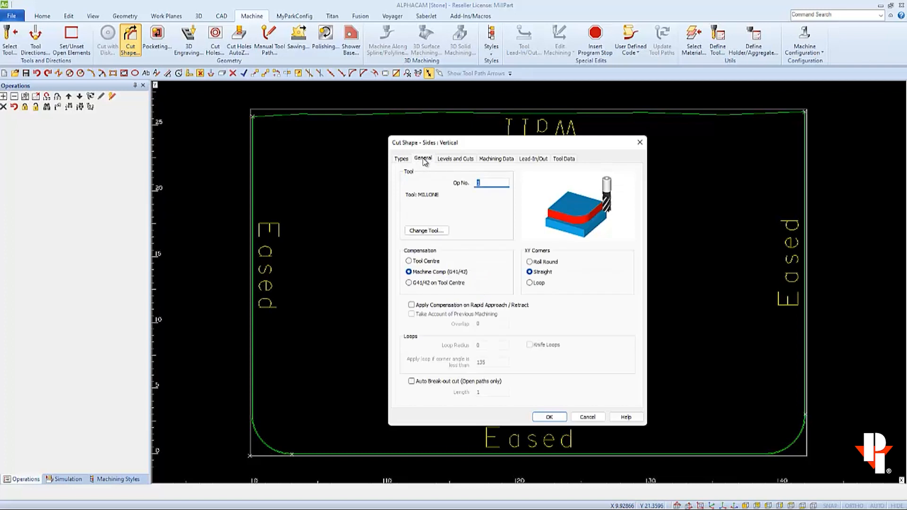
pyautogui.moveTo(428, 351)
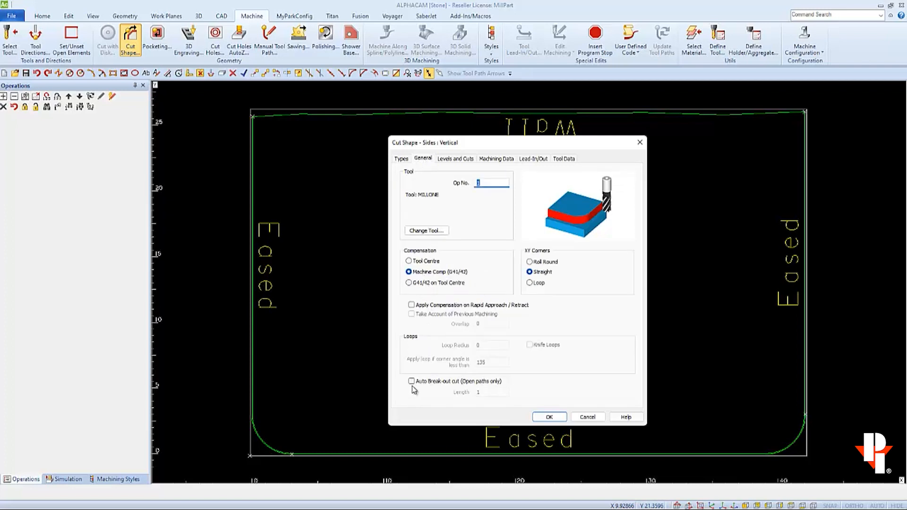
pyautogui.moveTo(412, 384)
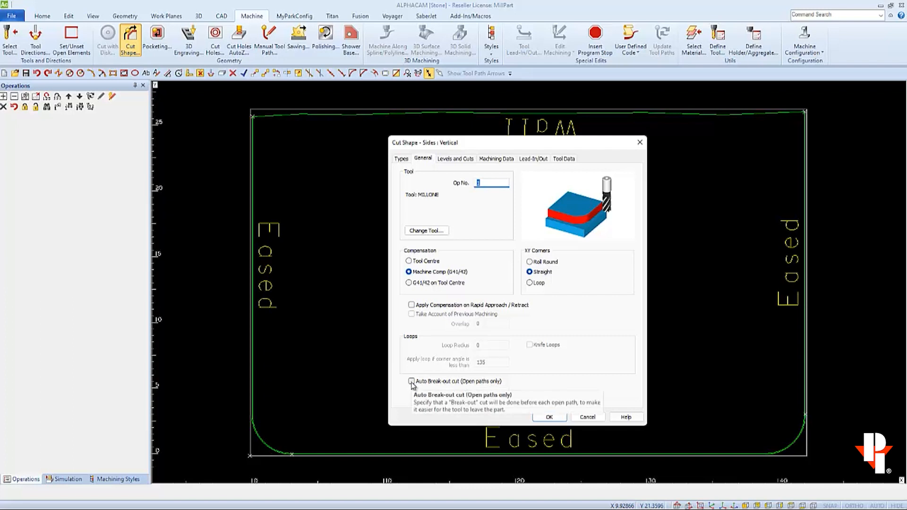
pyautogui.click(411, 381)
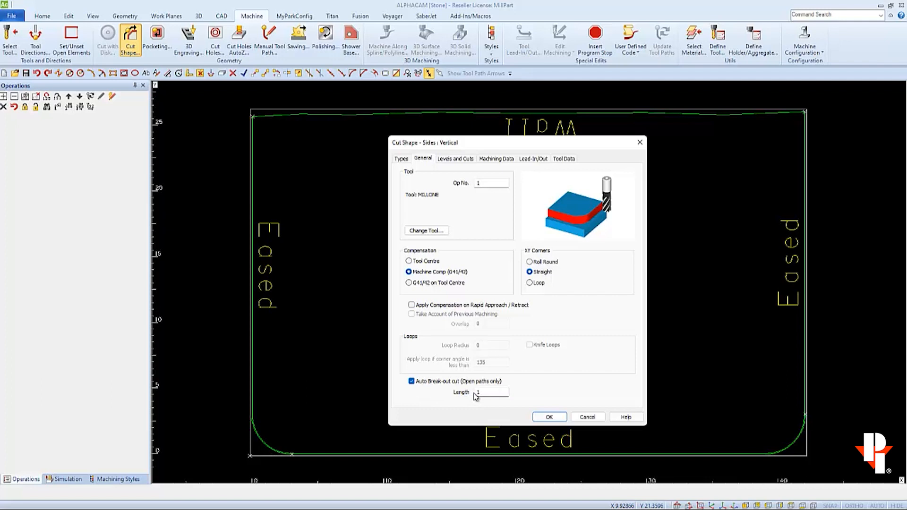
pyautogui.moveTo(246, 408)
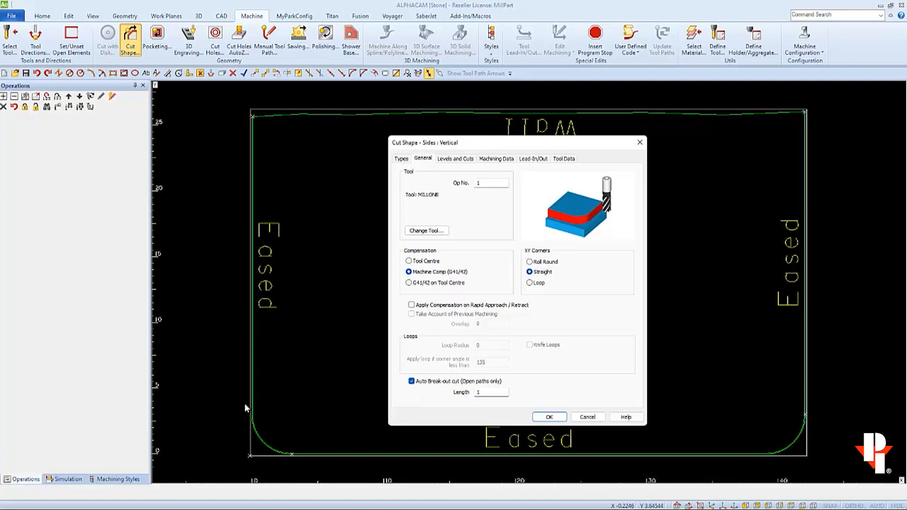
pyautogui.moveTo(254, 426)
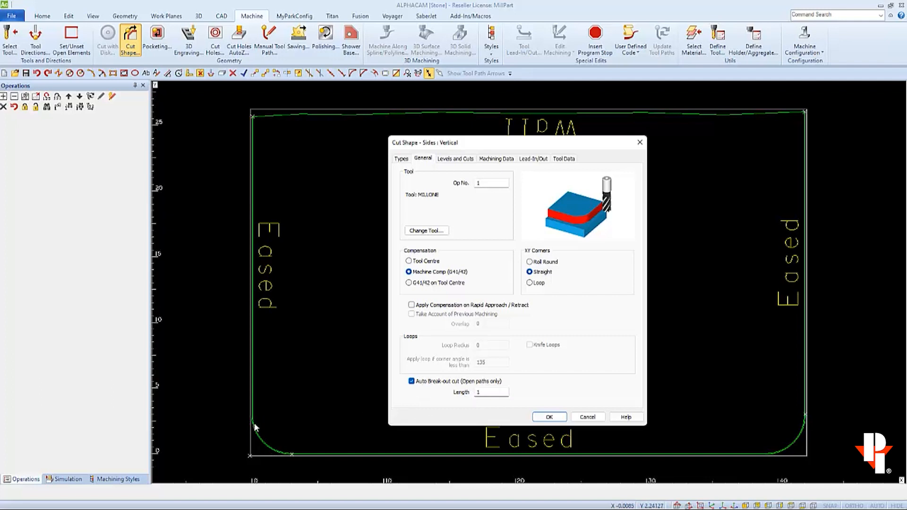
pyautogui.click(490, 392)
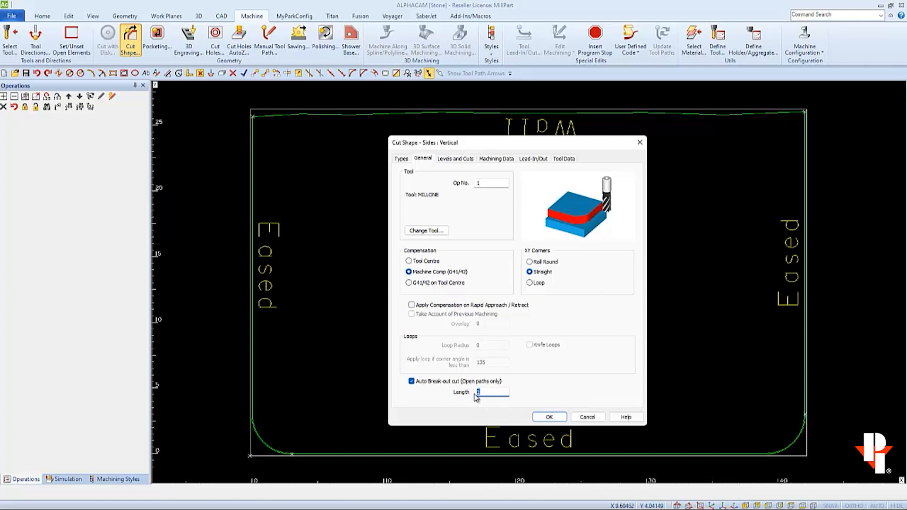
pyautogui.write('2')
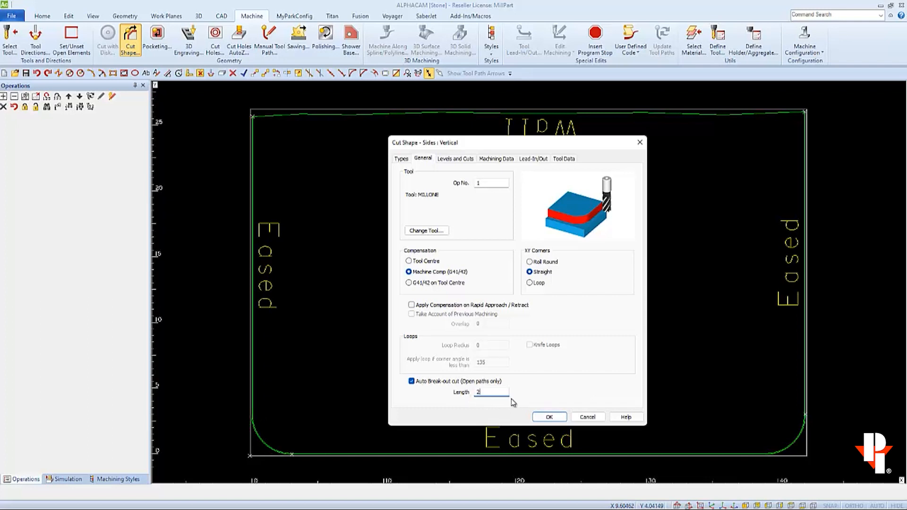
pyautogui.moveTo(467, 187)
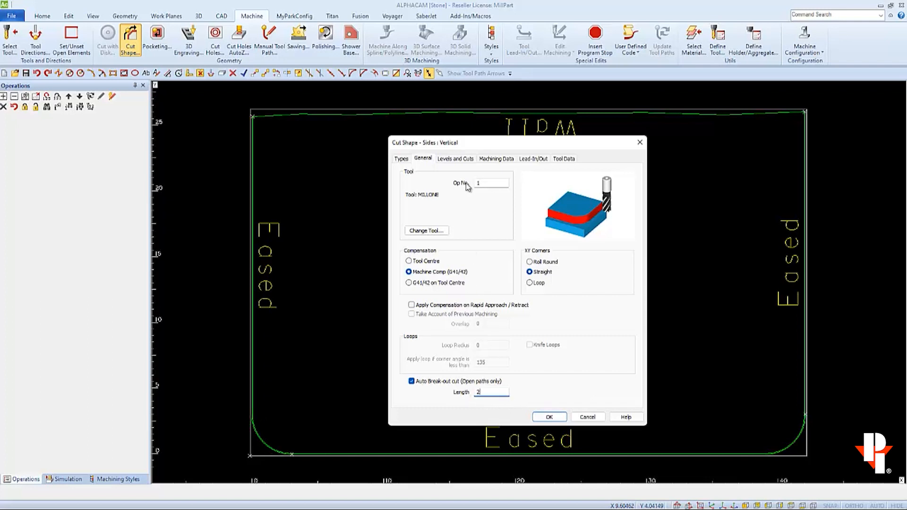
pyautogui.click(455, 158)
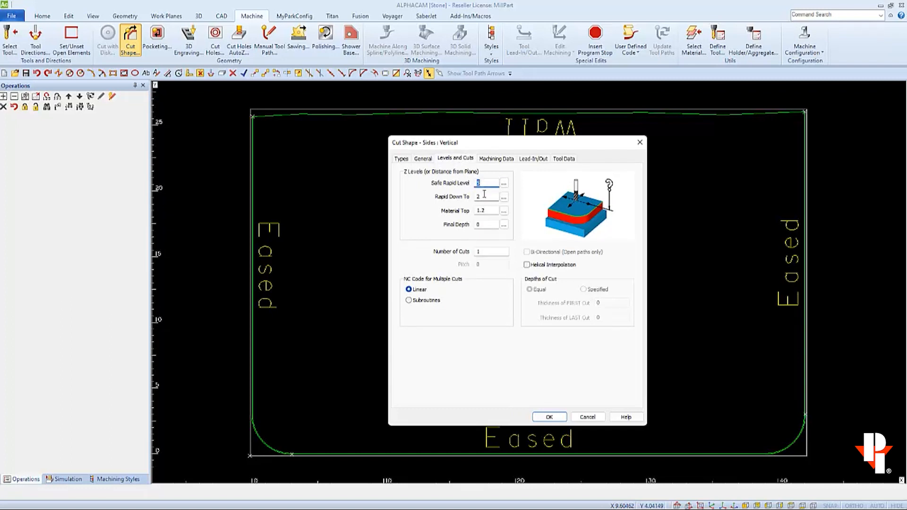
# Set Lead-In/Out line length to 3, review machining and tool data, and accept
pyautogui.click(495, 158)
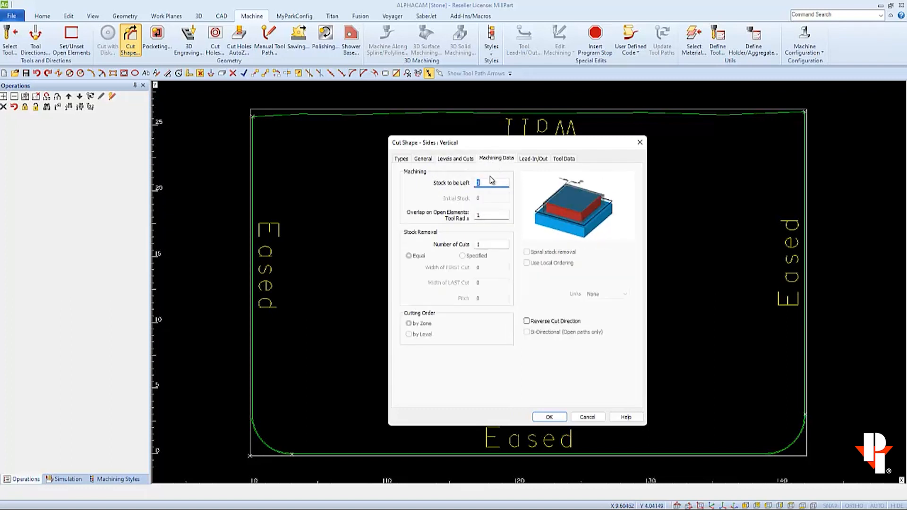
pyautogui.moveTo(276, 457)
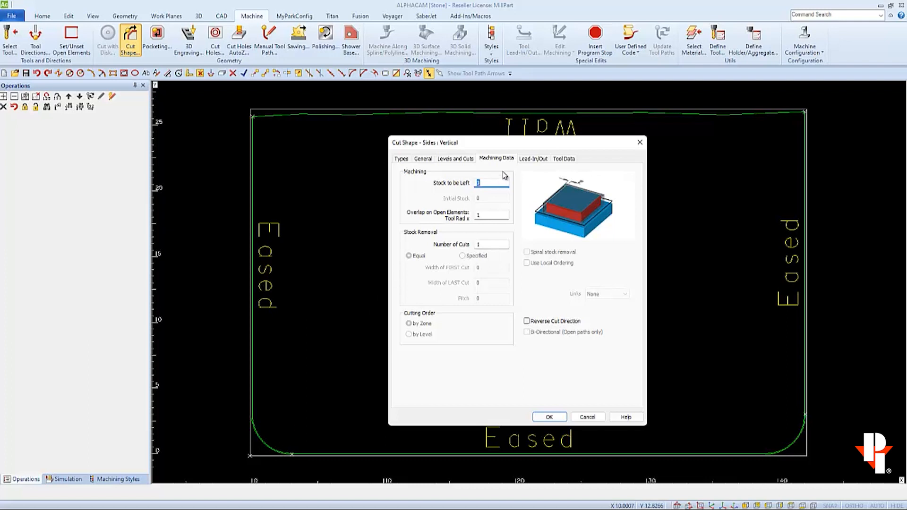
pyautogui.click(533, 158)
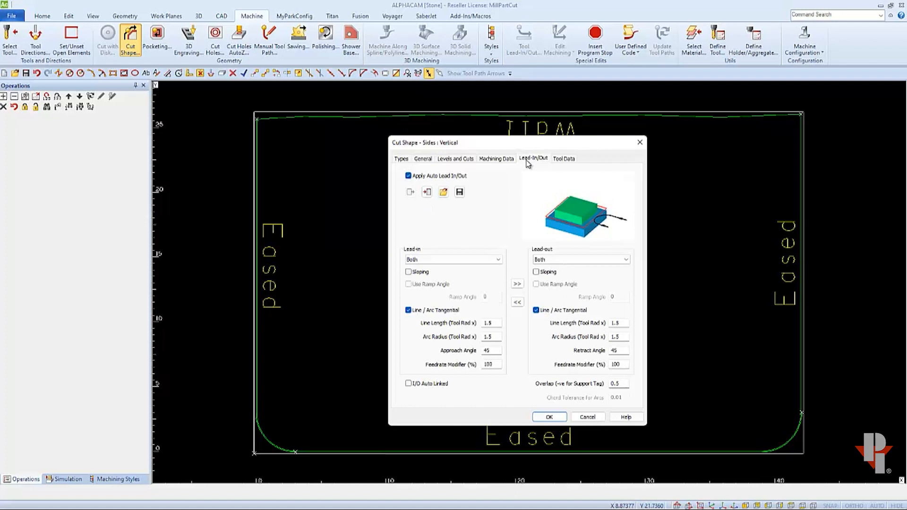
pyautogui.moveTo(490, 323)
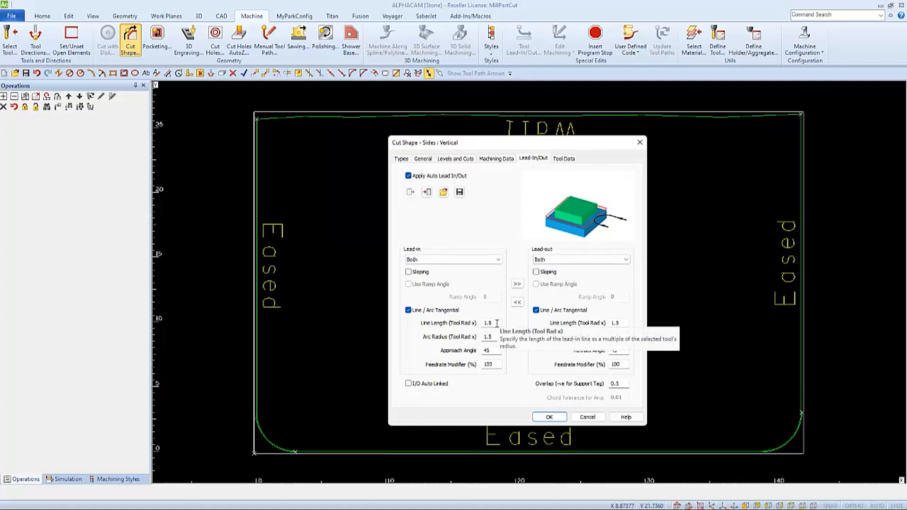
pyautogui.write('3')
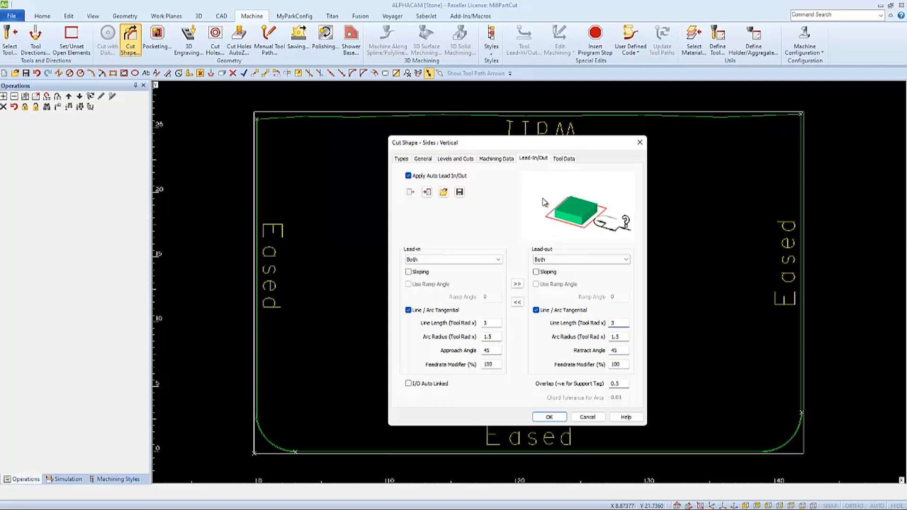
pyautogui.click(563, 158)
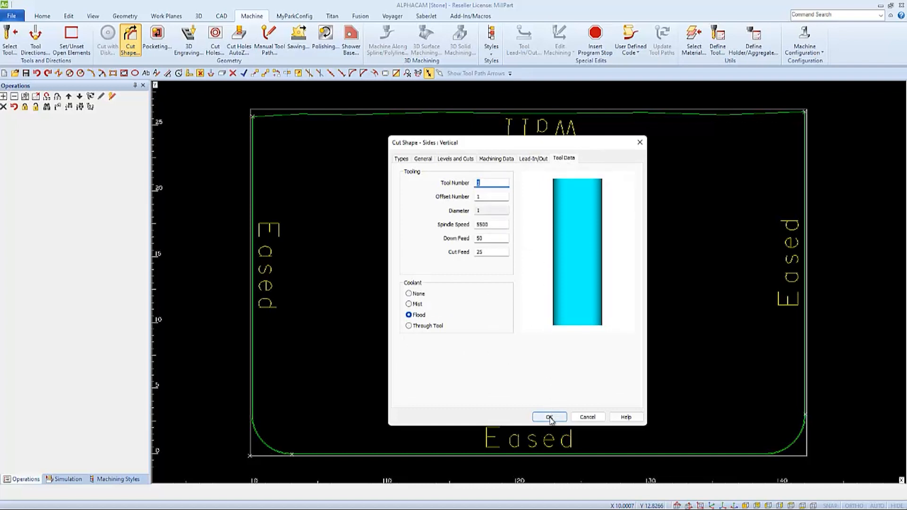
pyautogui.click(548, 417)
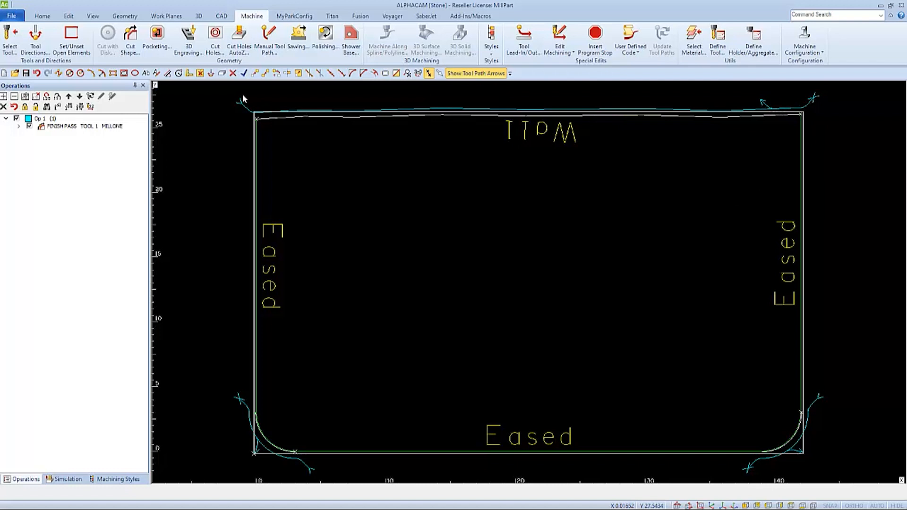
pyautogui.moveTo(286, 445)
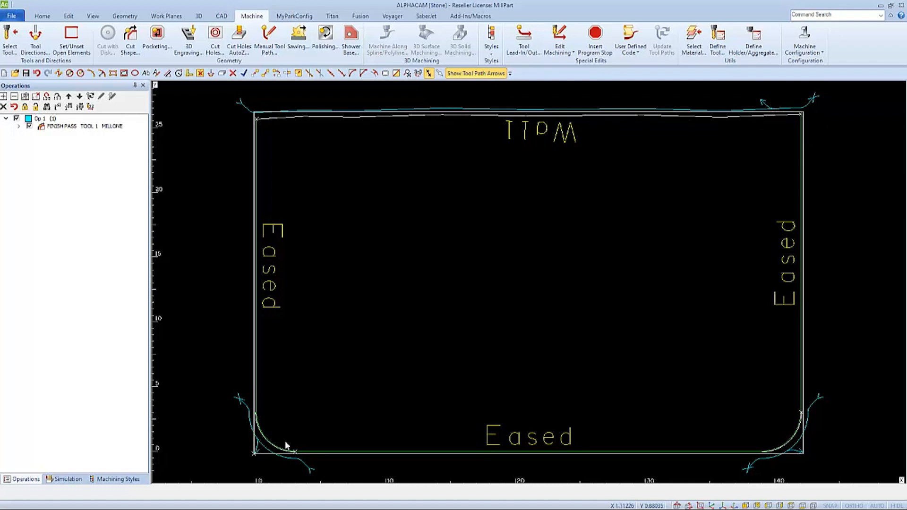
pyautogui.moveTo(546, 377)
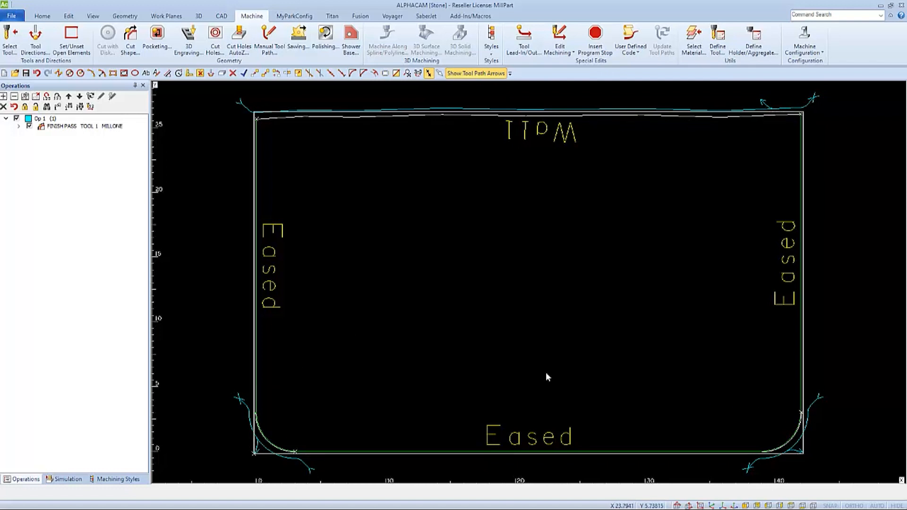
# Bring up the options menu for the Flat T Profile machining style
pyautogui.rightClick(41, 115)
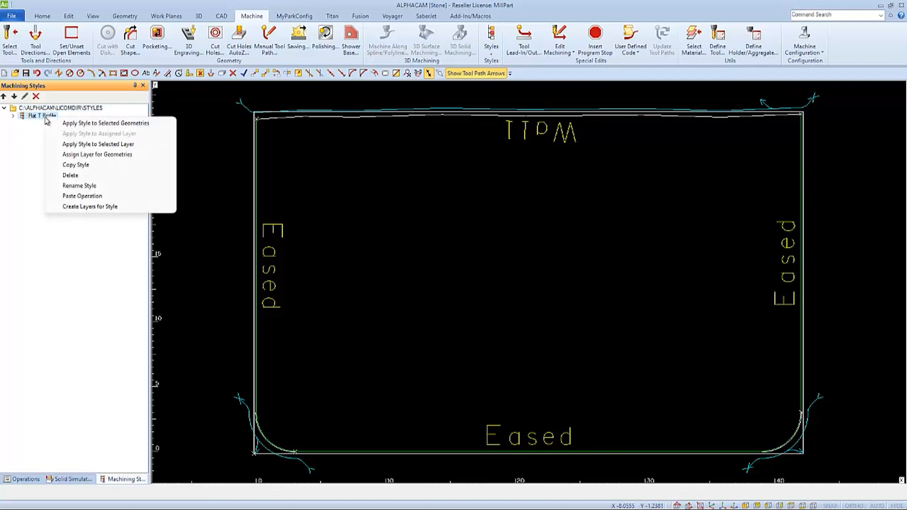
# Dismiss the style menu and bring up the solid simulation controls with the toolpath in 3D
pyautogui.click(105, 123)
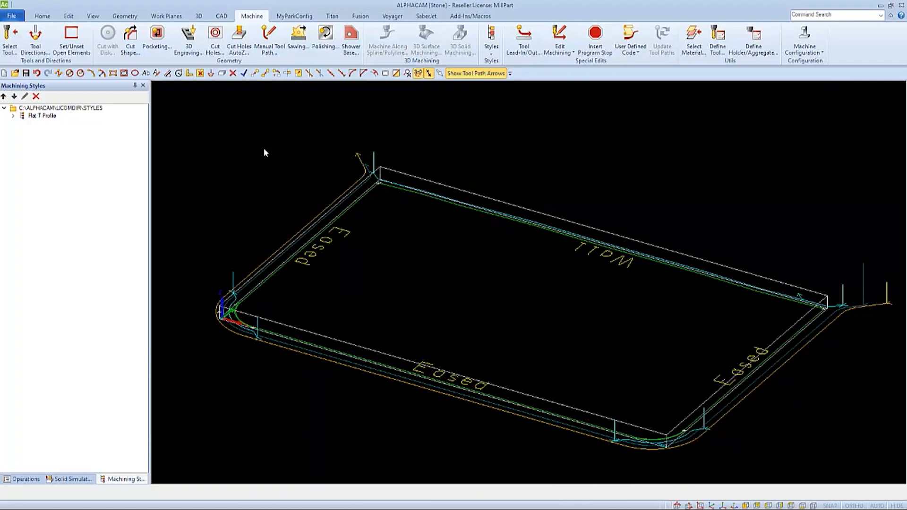
pyautogui.click(68, 478)
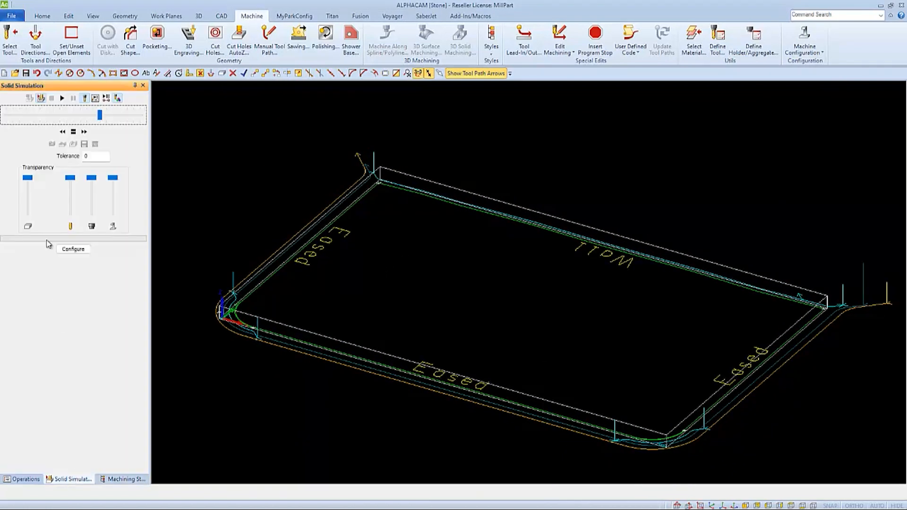
# Load the material blank, play the cutting simulation and raise its playback speed
pyautogui.click(41, 97)
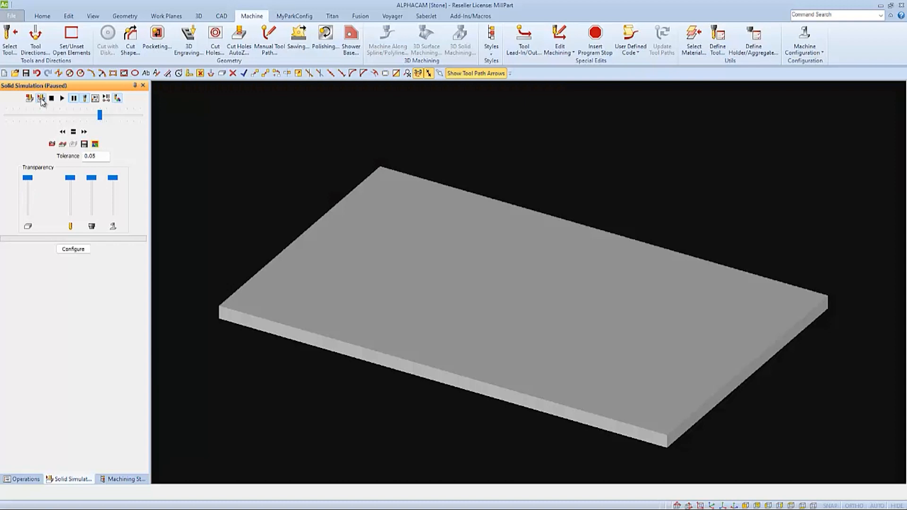
pyautogui.click(41, 97)
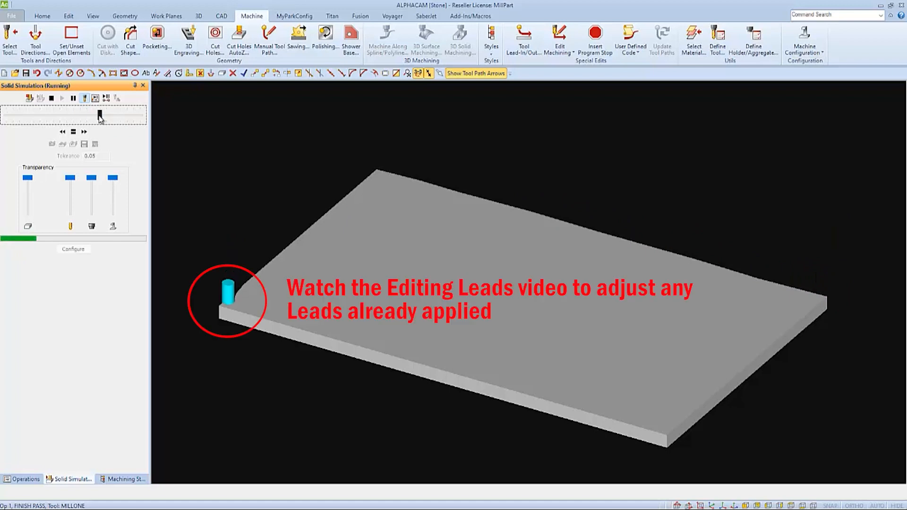
pyautogui.moveTo(24, 115); pyautogui.dragTo(99, 114)
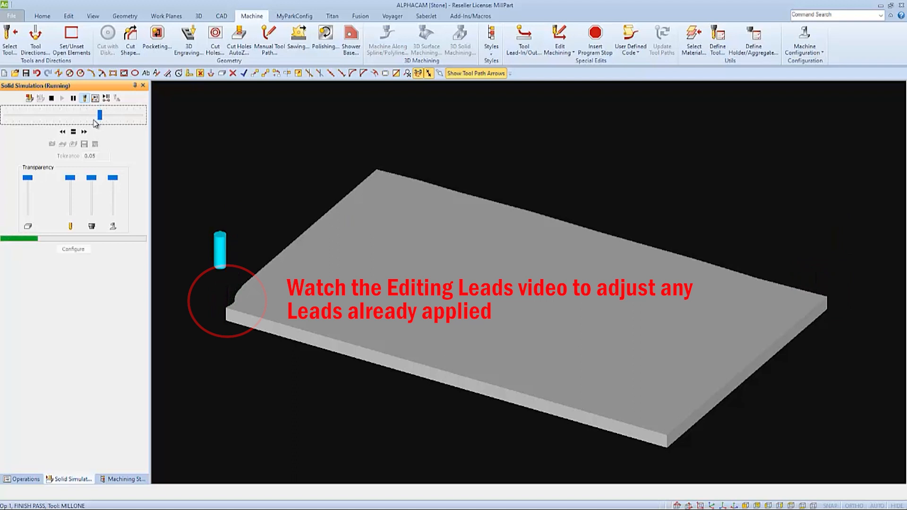